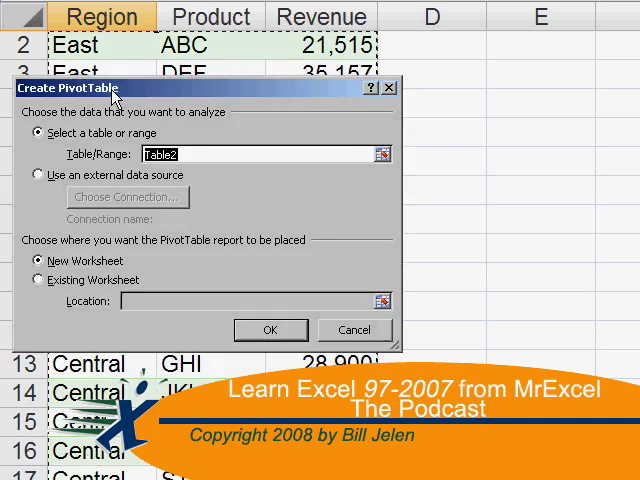
Start a blank new workbook and reach the Import External Data options.
left_click(268, 328)
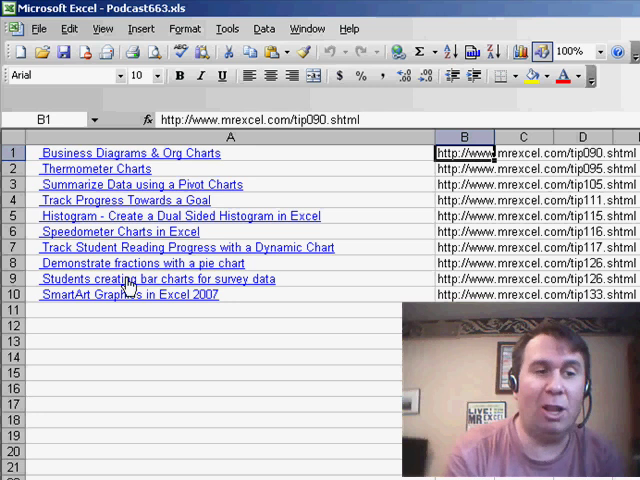
mouse_move(128, 152)
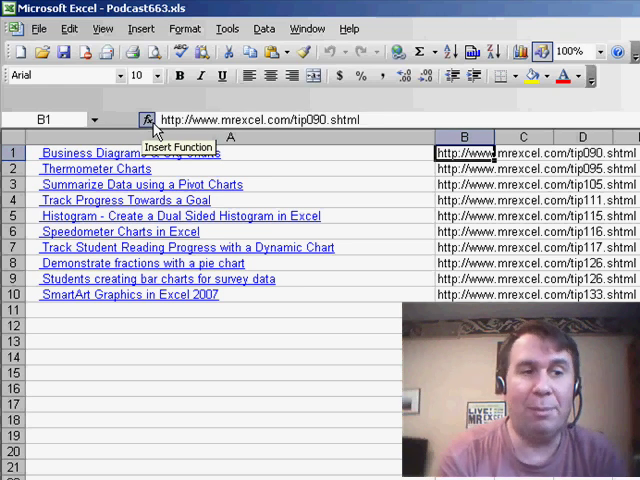
left_click(28, 52)
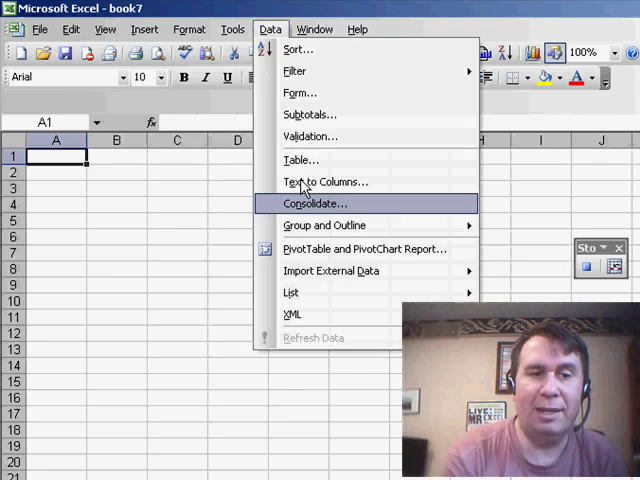
mouse_move(332, 270)
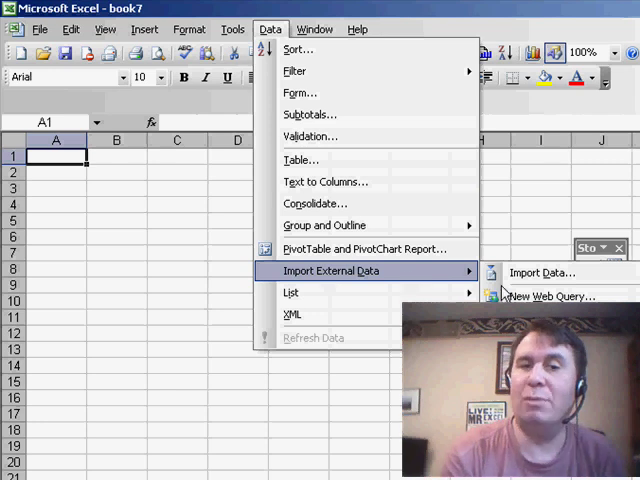
left_click(556, 296)
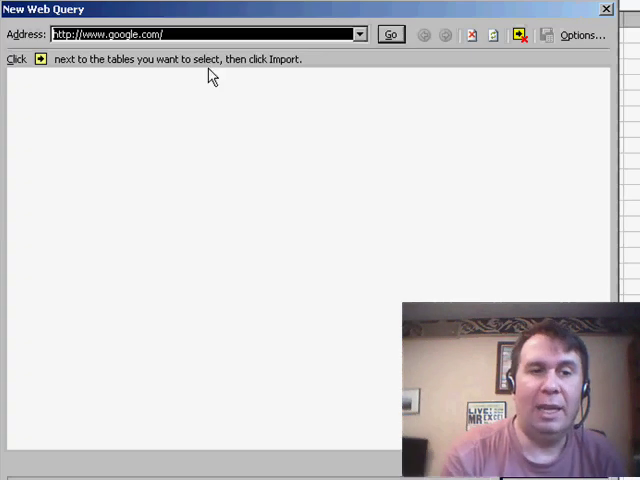
left_click(390, 34)
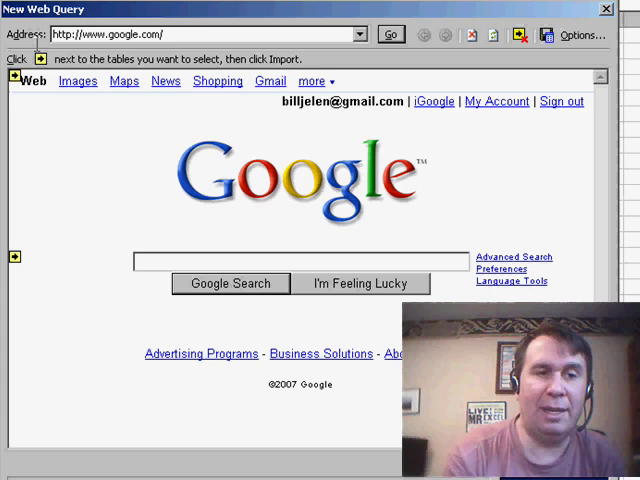
type("http://www.mrexcel.com/tip090.shtml")
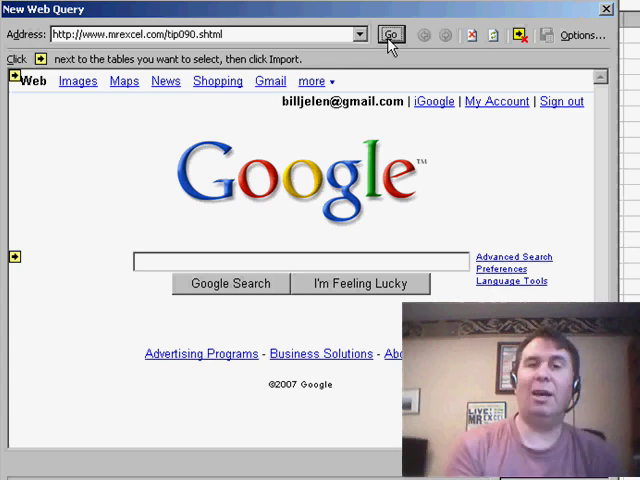
left_click(388, 34)
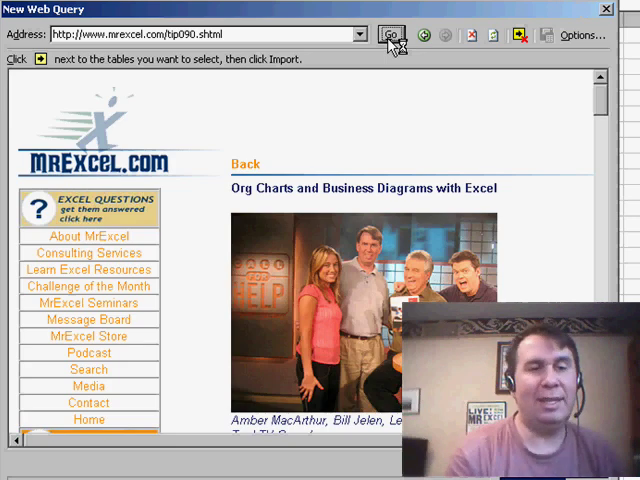
left_click(392, 34)
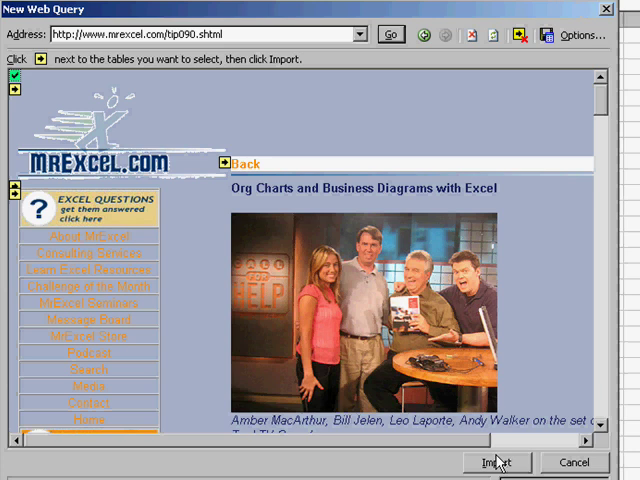
left_click(496, 462)
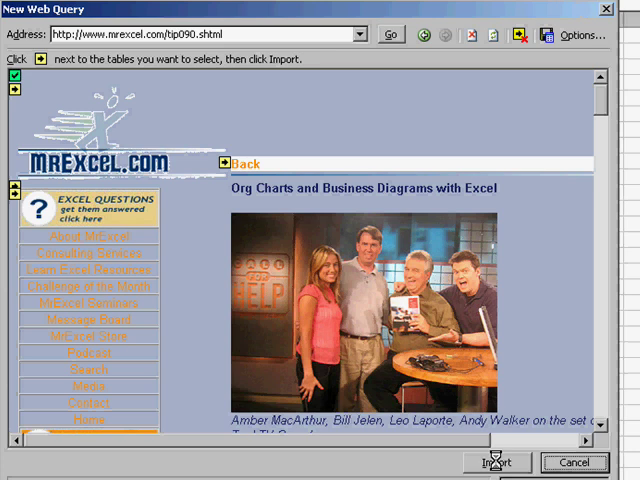
Import the selected tip page onto the existing worksheet at cell A1.
left_click(496, 464)
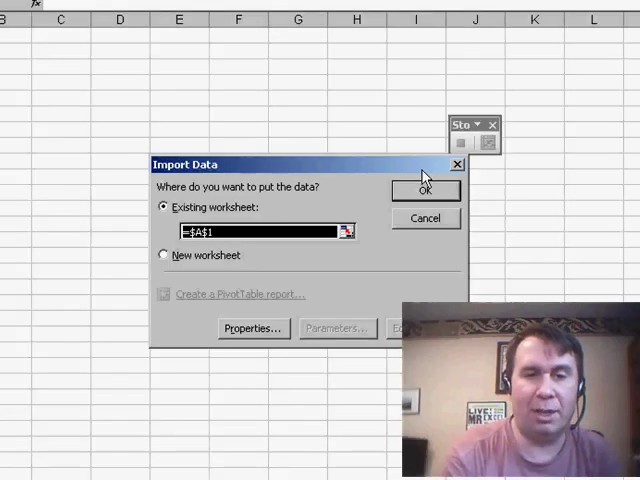
left_click(424, 190)
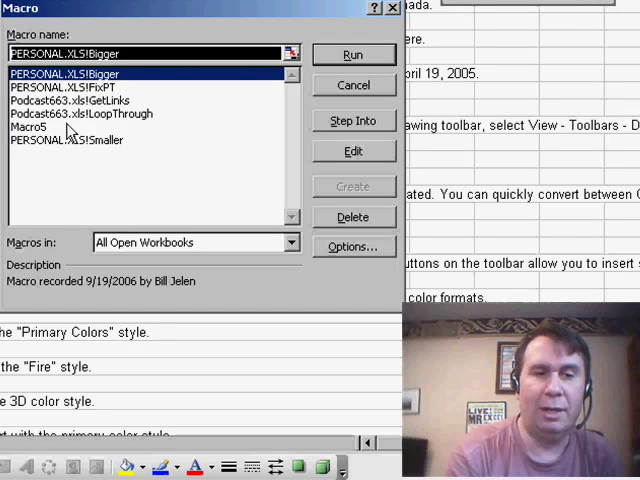
Edit the recorded Macro5 into LoopThrough, adding a worksheet and web query per URL in B1:B10.
left_click(352, 152)
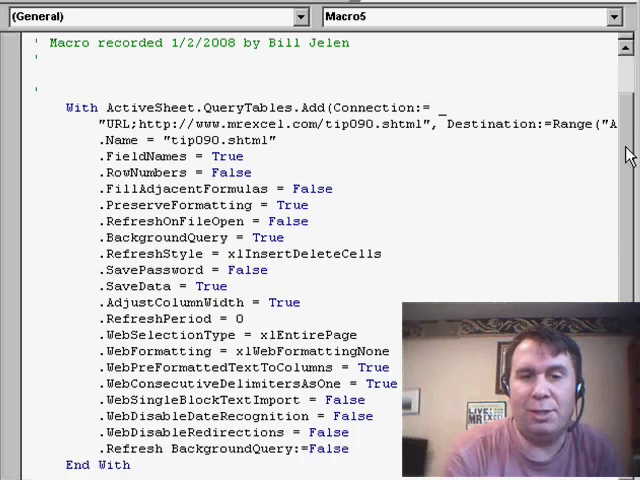
scroll("down", 3)
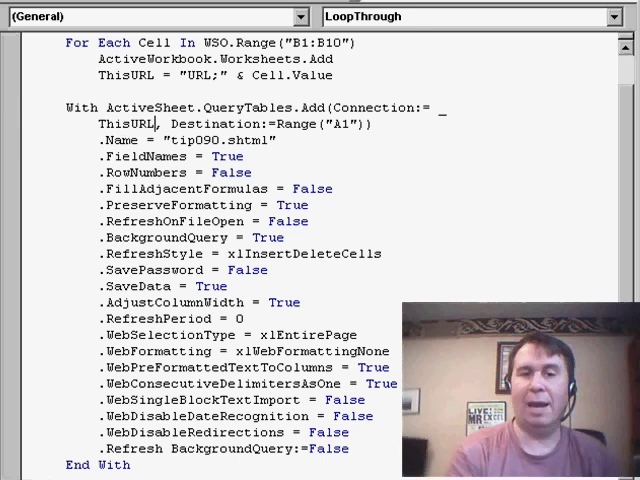
mouse_move(620, 116)
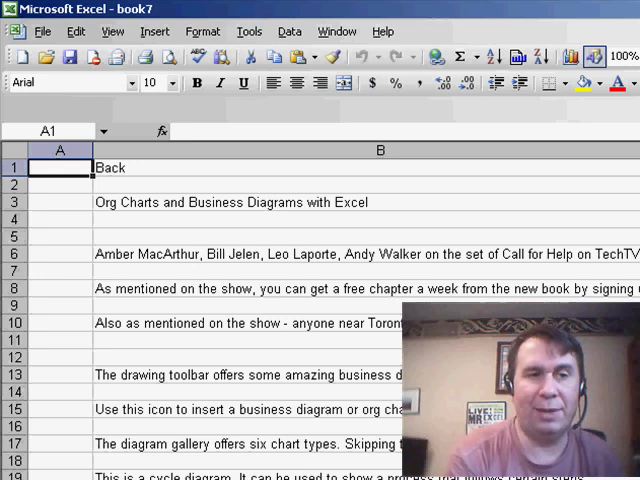
Close the scratch book7 workbook without saving its changes.
left_click(44, 32)
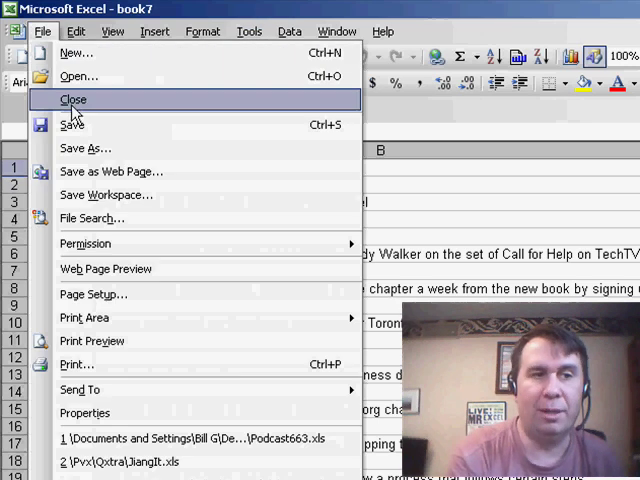
left_click(72, 100)
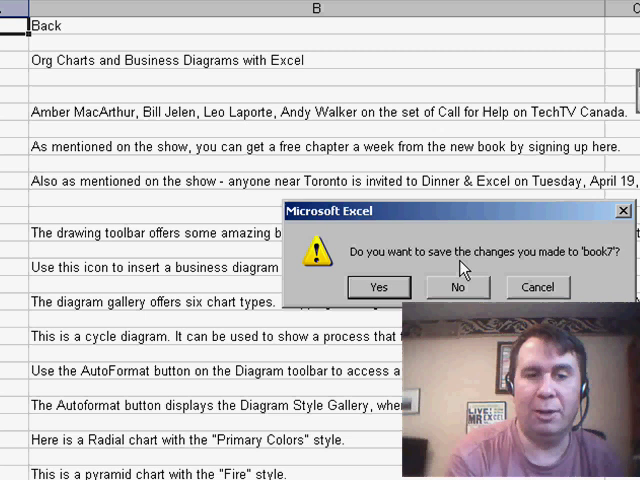
left_click(456, 288)
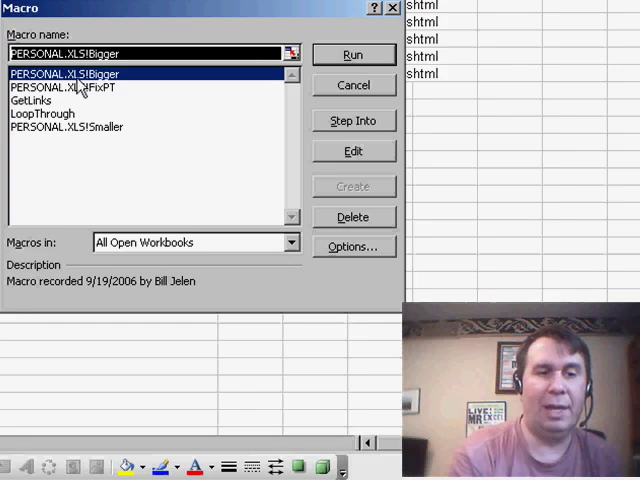
Run the LoopThrough macro so each listed URL imports onto its own new worksheet.
left_click(42, 112)
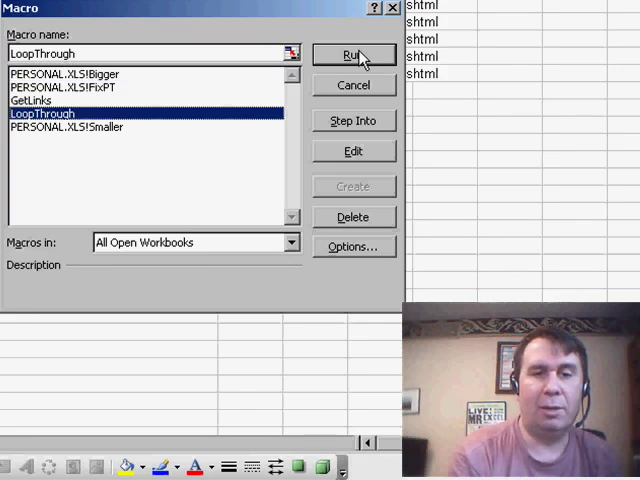
left_click(352, 54)
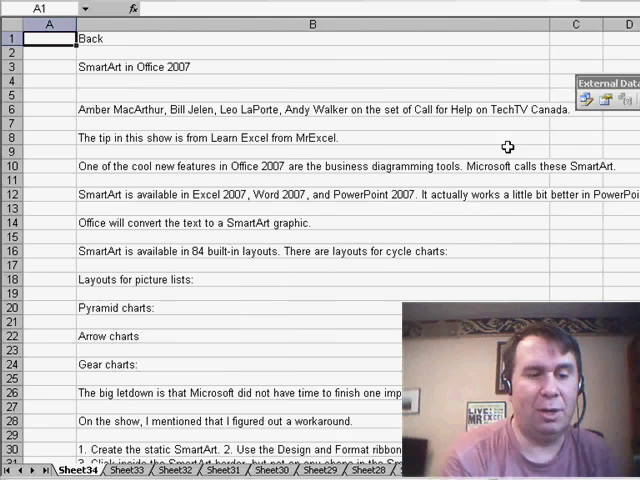
left_click(116, 472)
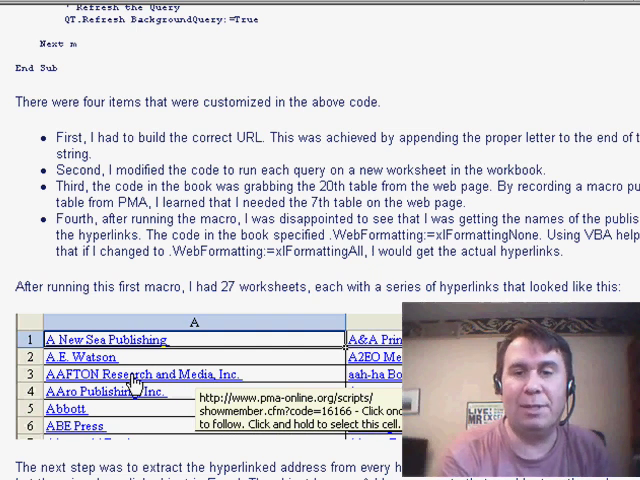
scroll("up", 3)
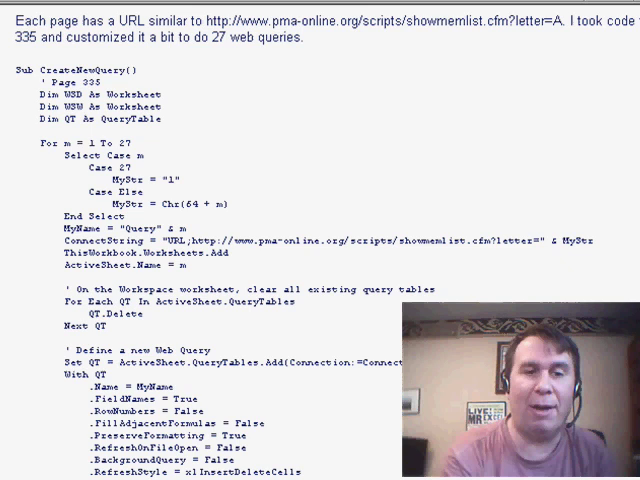
scroll("down", 3)
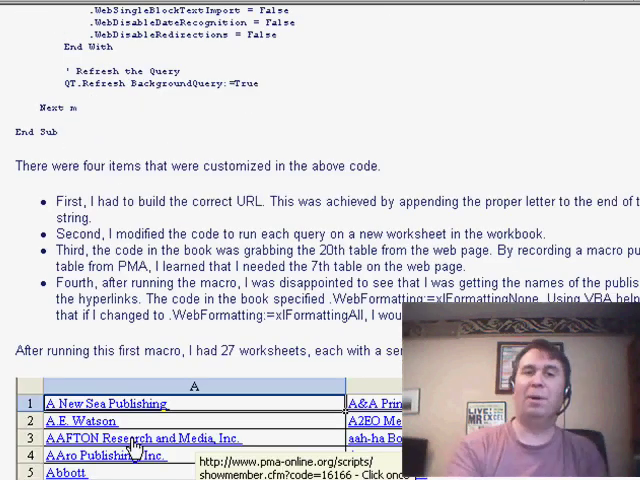